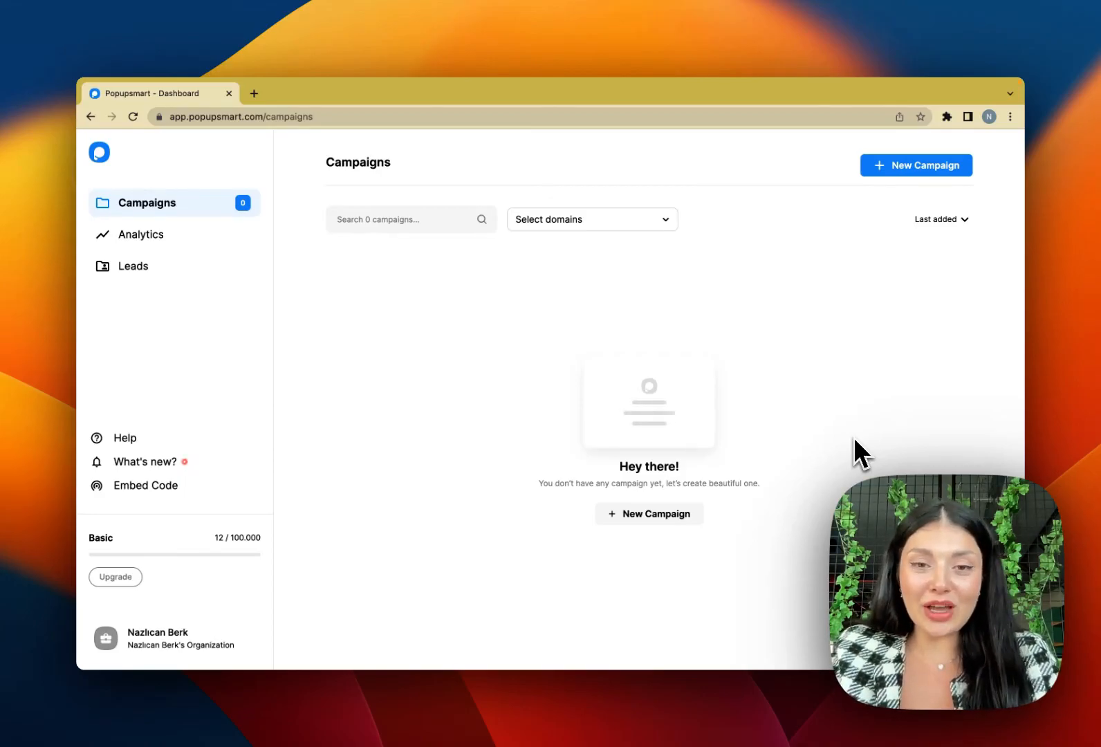
{"action": "mouse_move", "coordinate": [892, 332]}
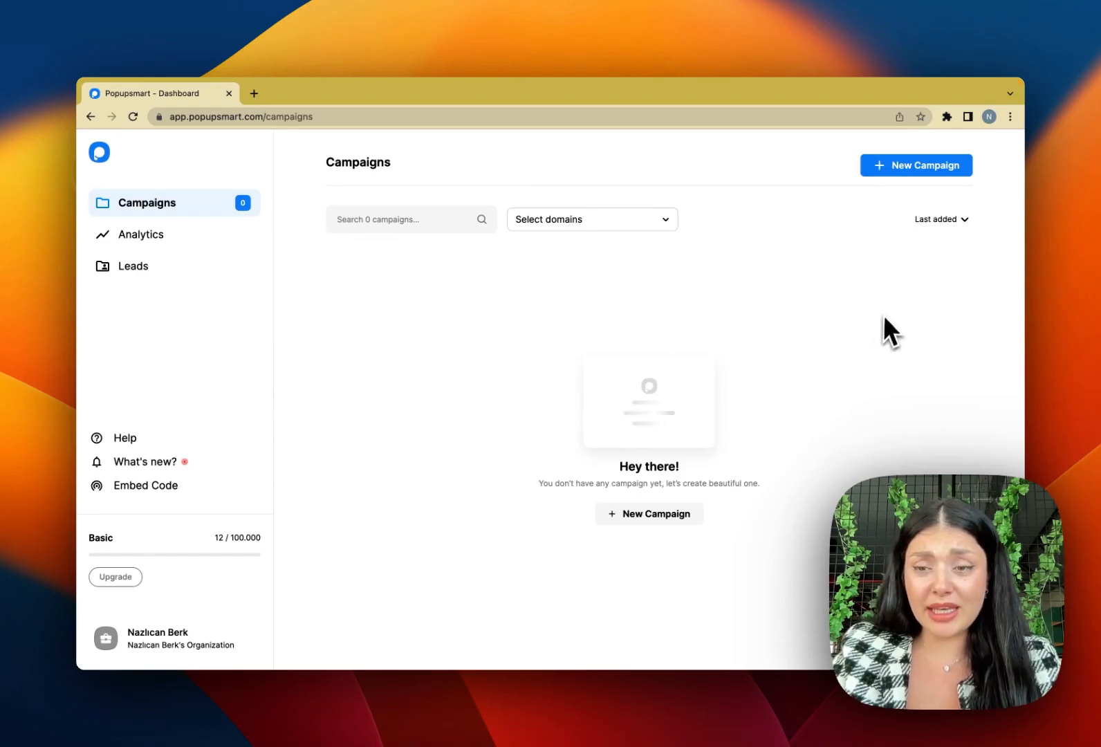
Create a new campaign named Teaser on the chosen domain and save it.
{"action": "left_click", "coordinate": [914, 164]}
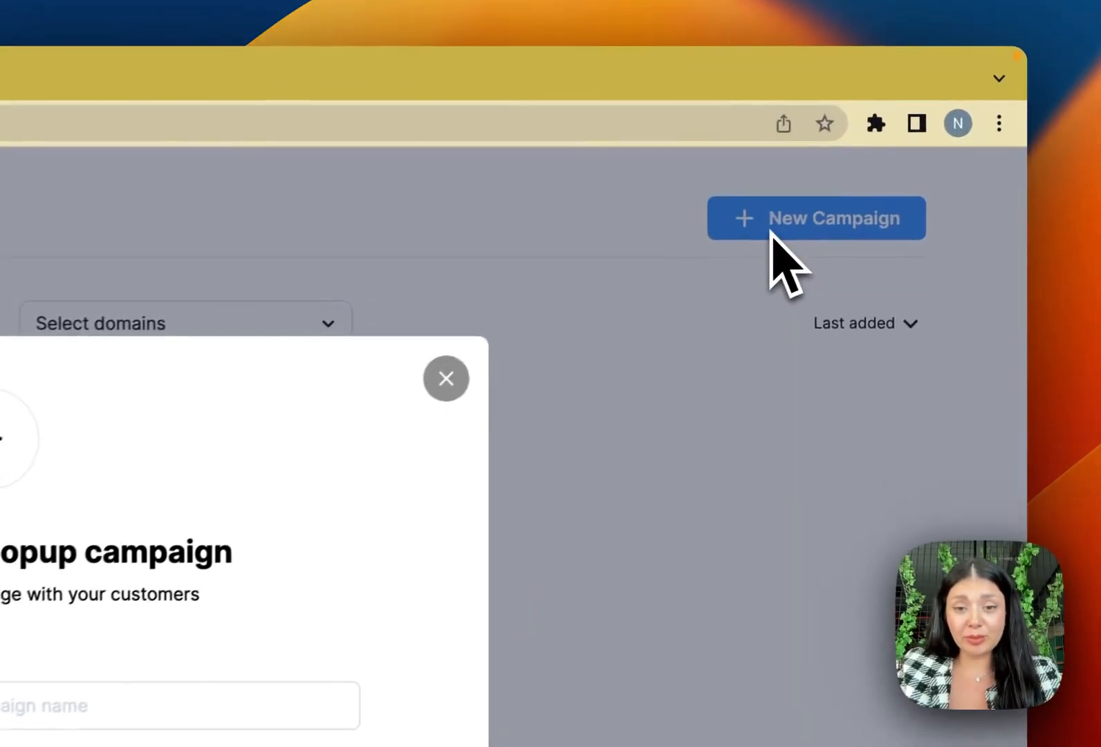
{"action": "type", "text": "Tea"}
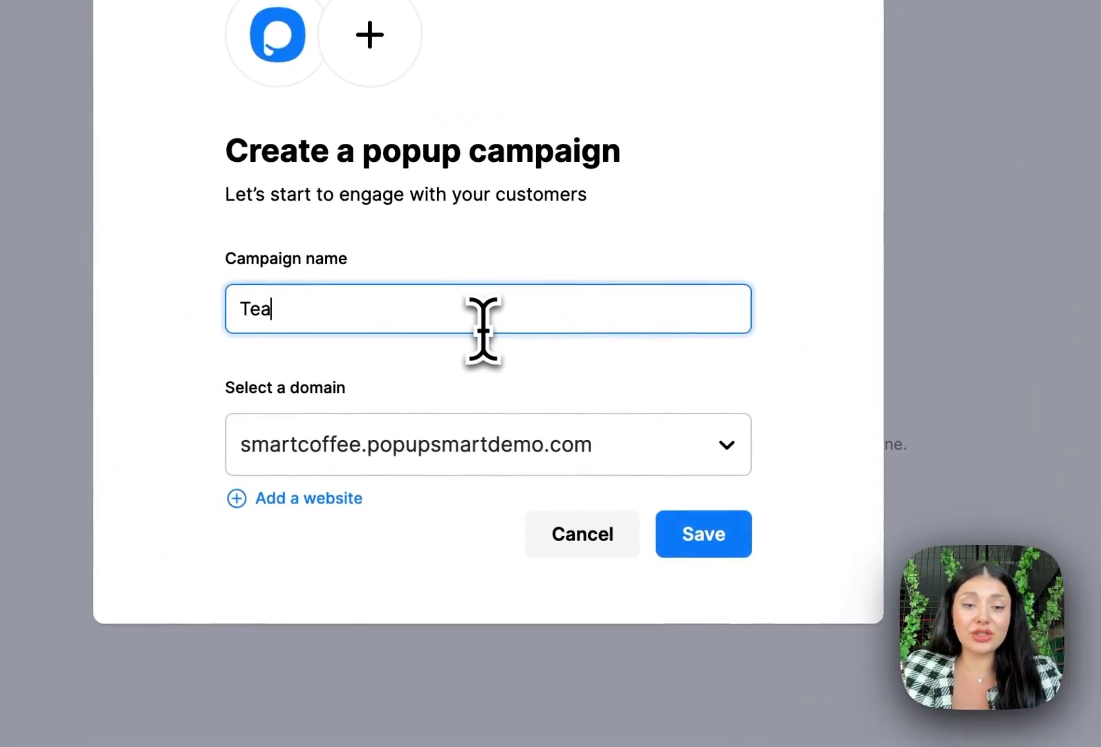
{"action": "left_click", "coordinate": [487, 443]}
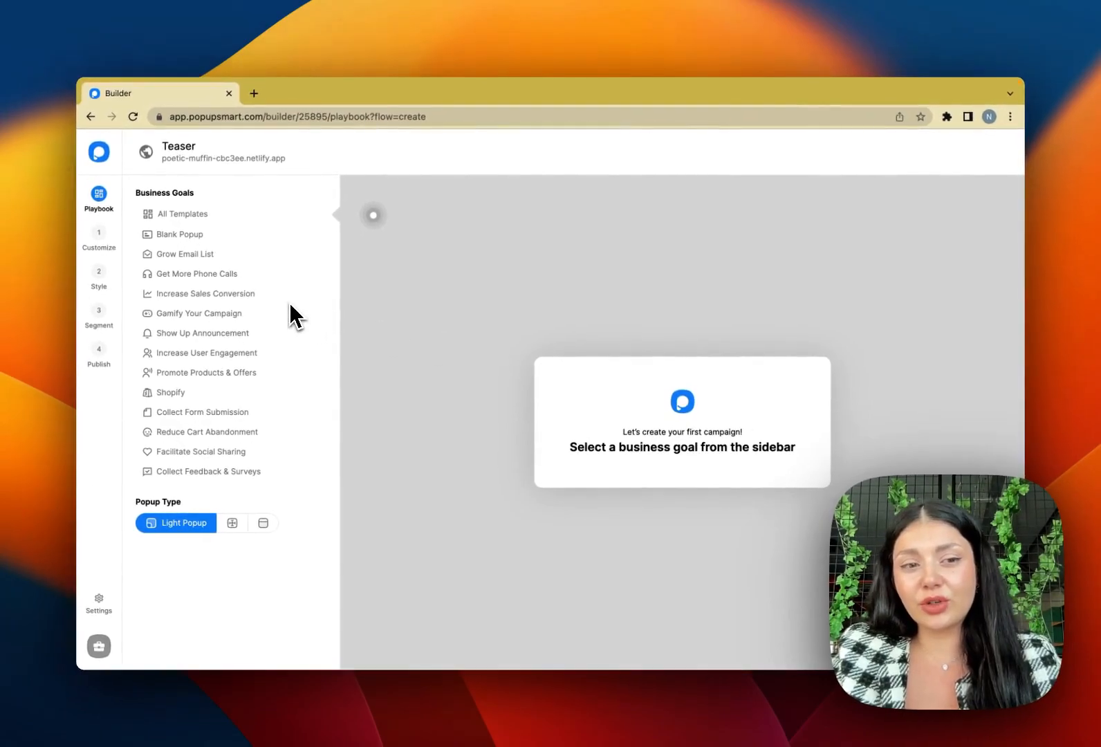
Under Promote Products & Offers, select the Announce Special Offers for New Products template.
{"action": "left_click", "coordinate": [206, 372]}
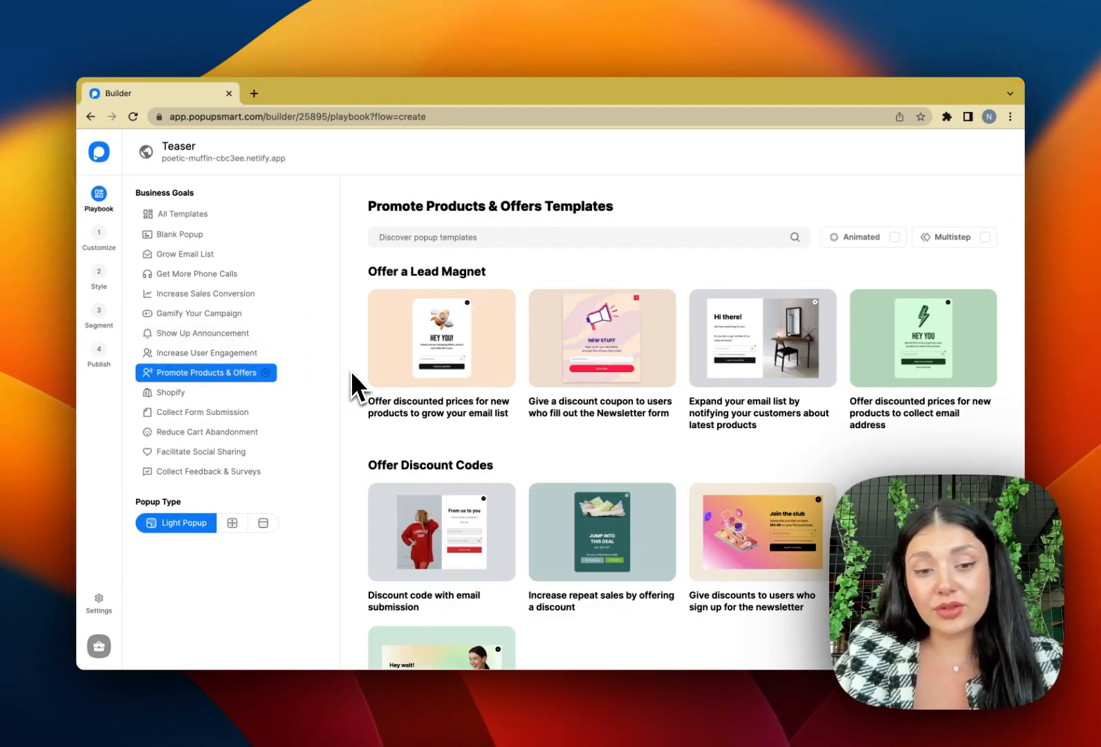
{"action": "scroll", "scroll_direction": "down", "scroll_amount": 3}
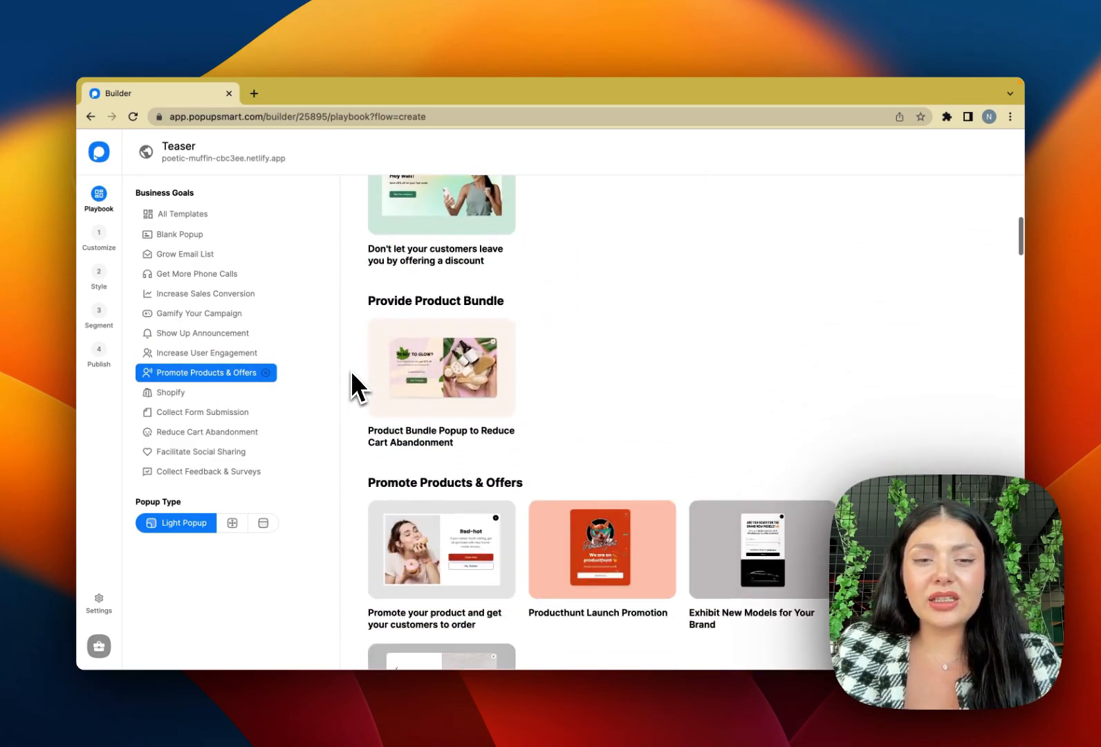
{"action": "scroll", "scroll_direction": "down", "scroll_amount": 3}
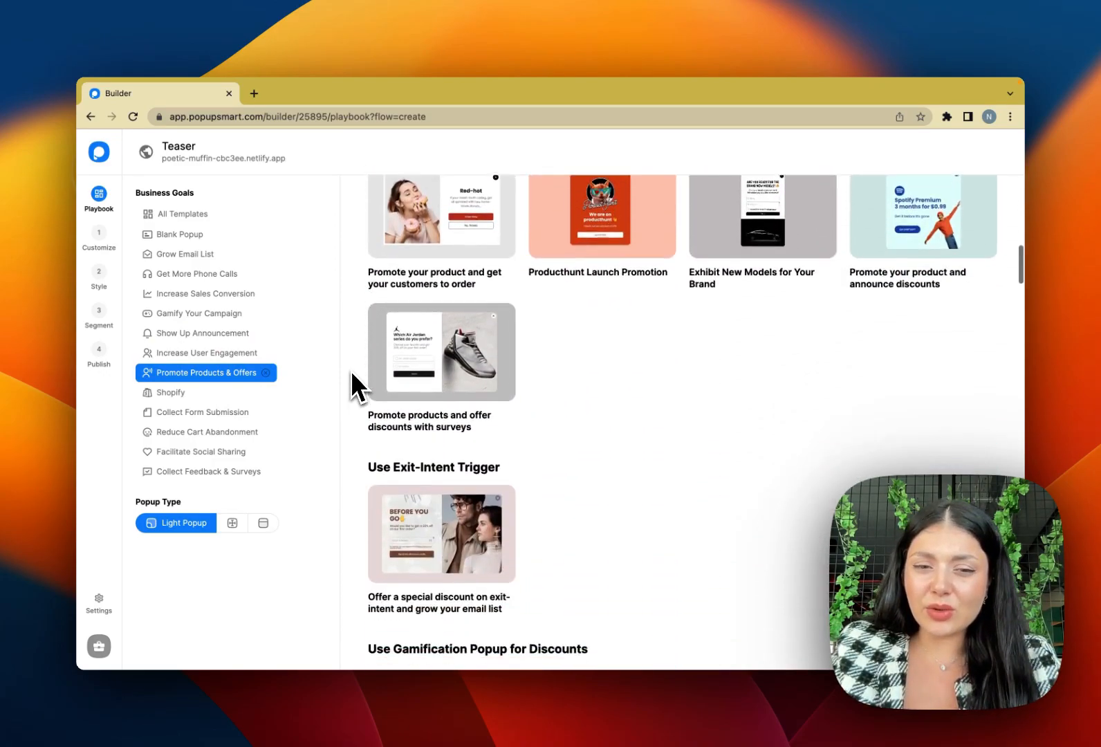
{"action": "scroll", "scroll_direction": "down", "scroll_amount": 3}
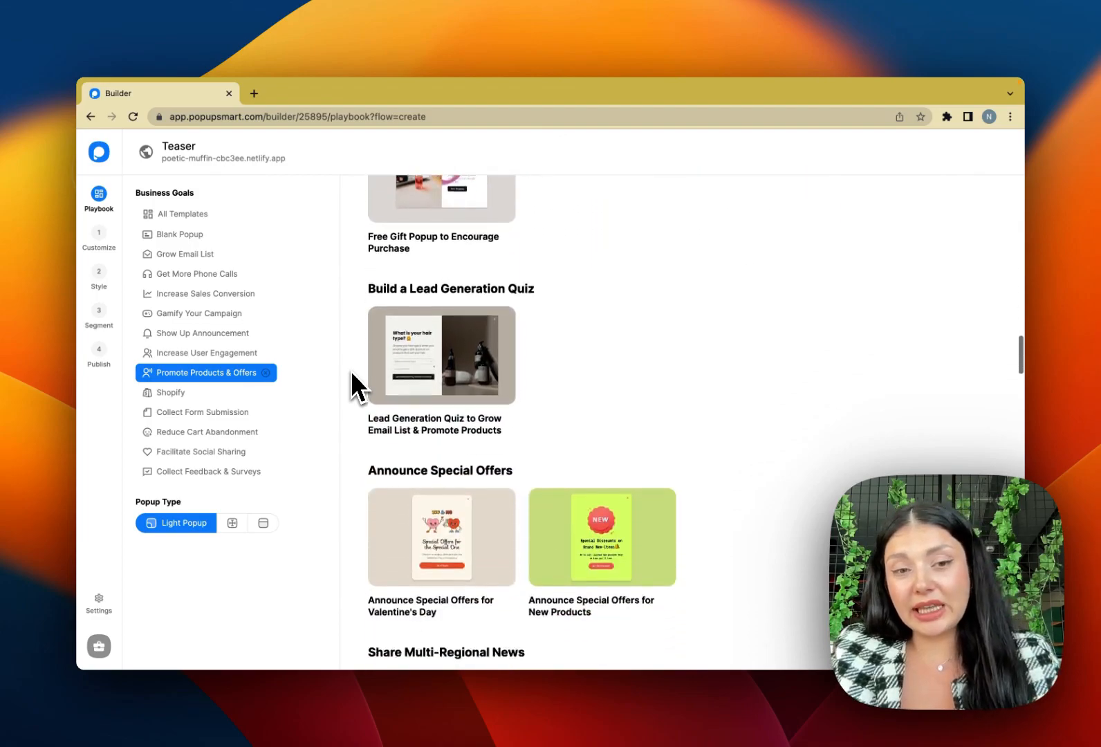
{"action": "scroll", "scroll_direction": "down", "scroll_amount": 3}
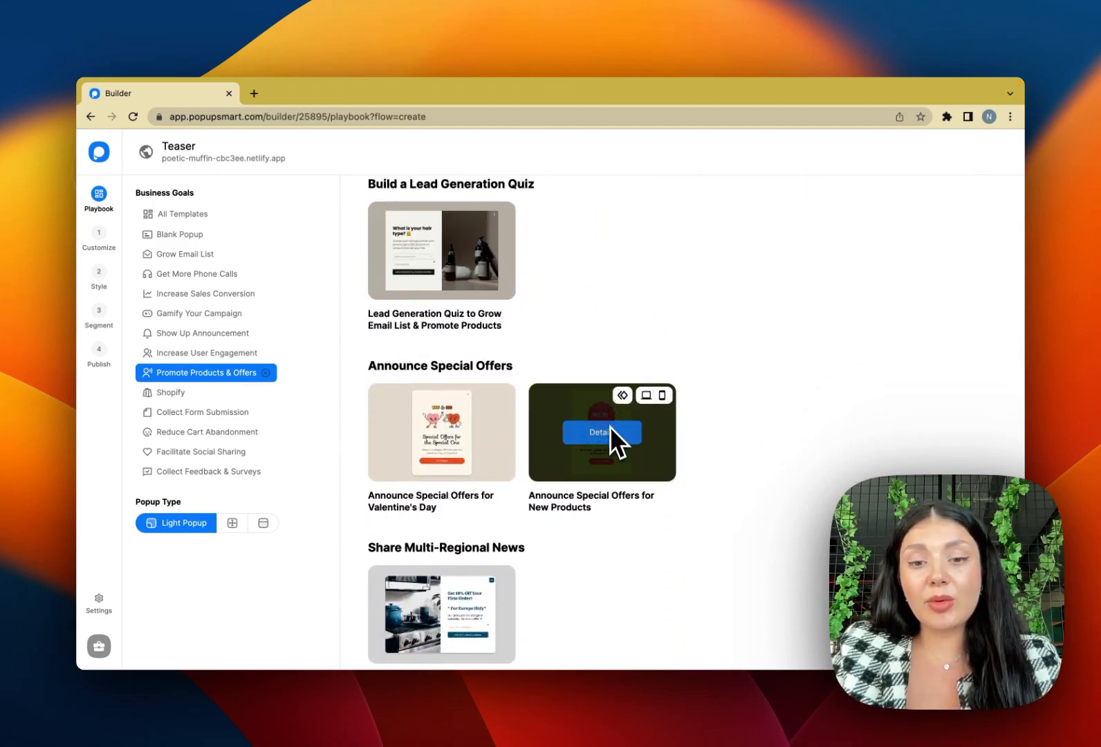
{"action": "mouse_move", "coordinate": [756, 346]}
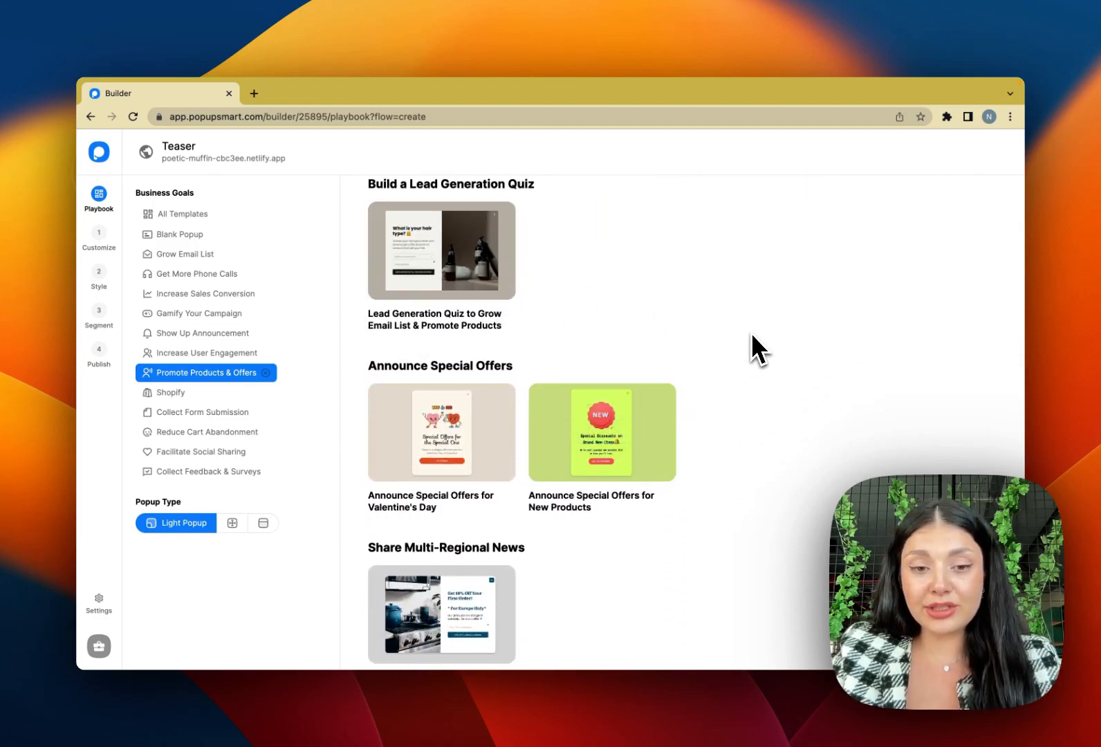
{"action": "scroll", "scroll_direction": "down", "scroll_amount": 3}
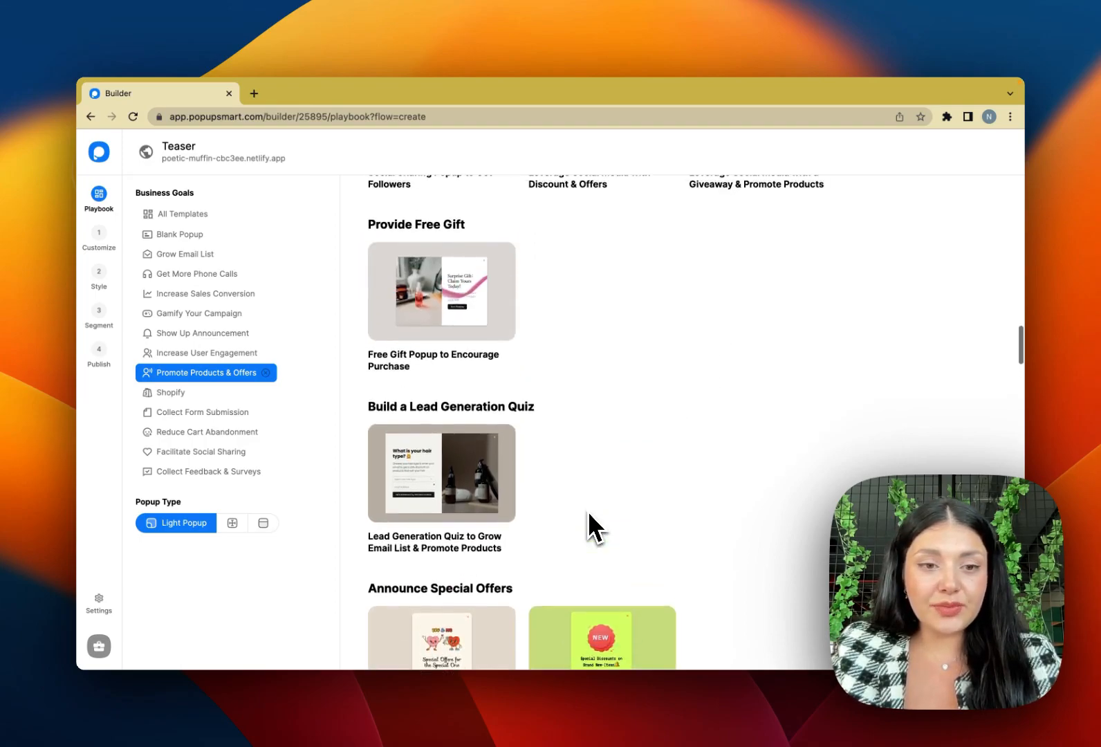
{"action": "scroll", "scroll_direction": "down", "scroll_amount": 3}
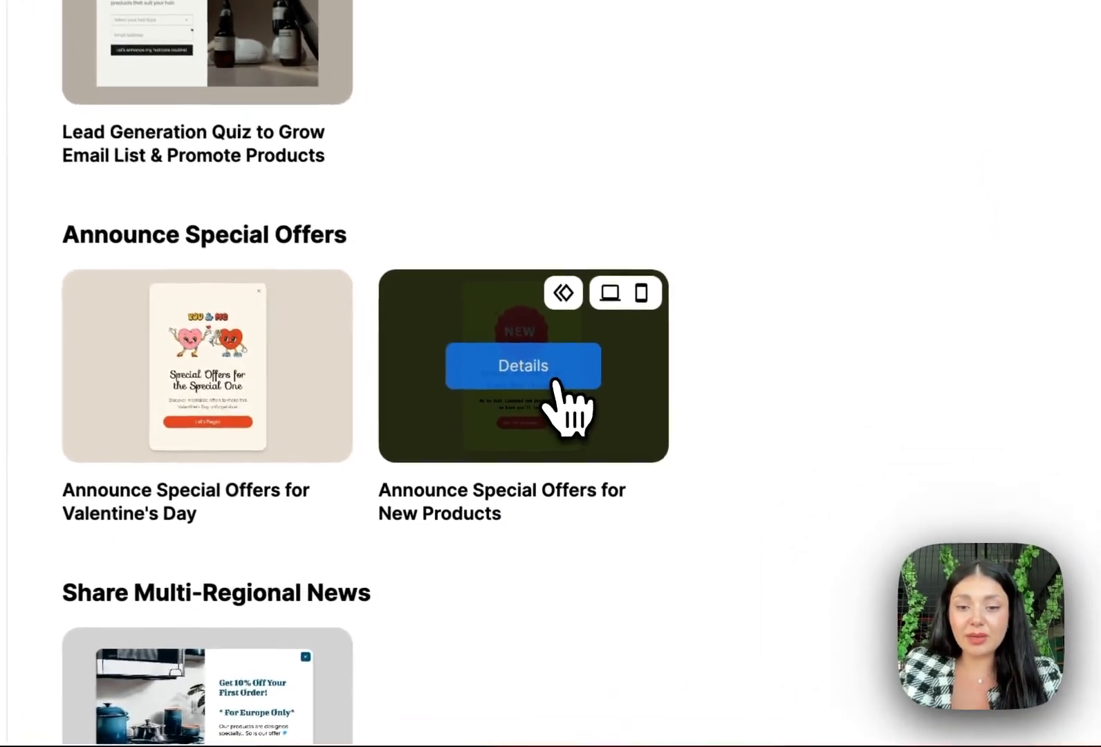
{"action": "left_click", "coordinate": [522, 365]}
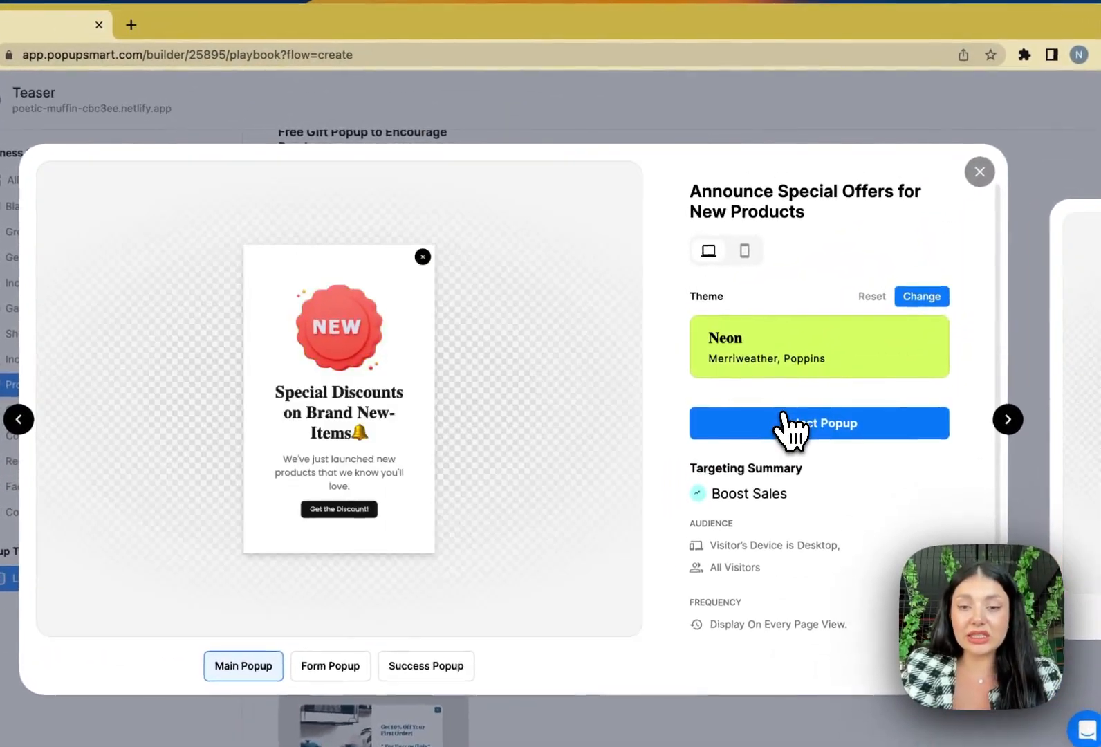
{"action": "left_click", "coordinate": [817, 423]}
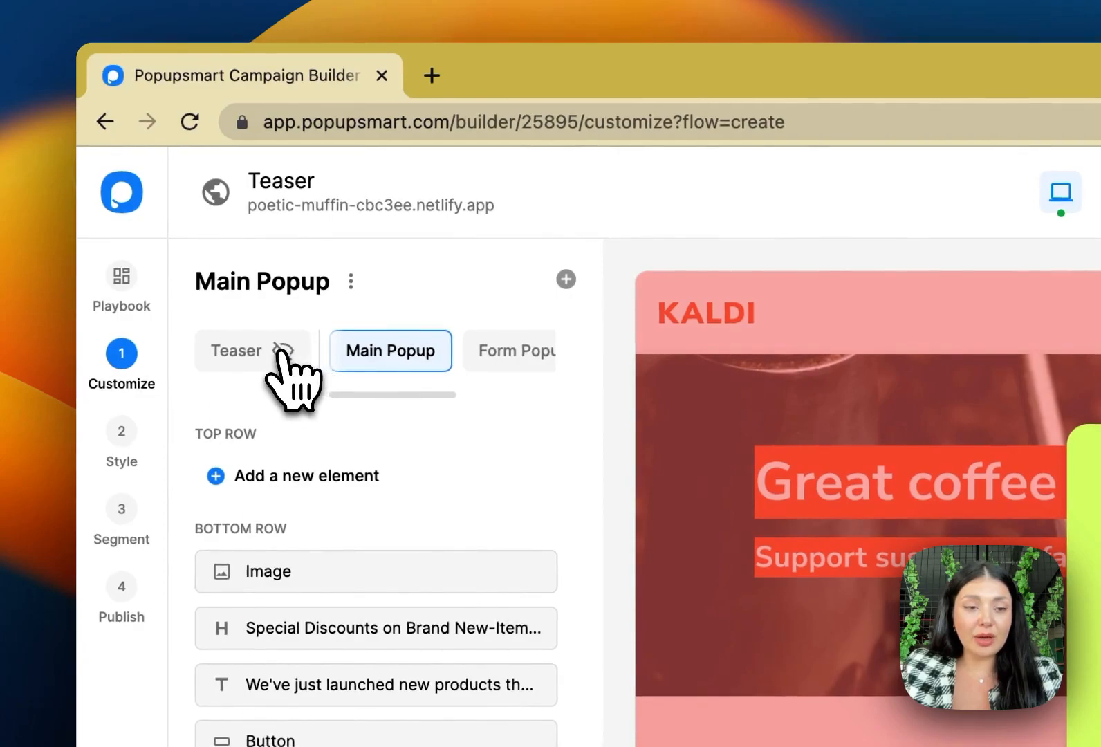
Enable the teaser step, make it visible on the site and bring up its layout options.
{"action": "left_click", "coordinate": [243, 350]}
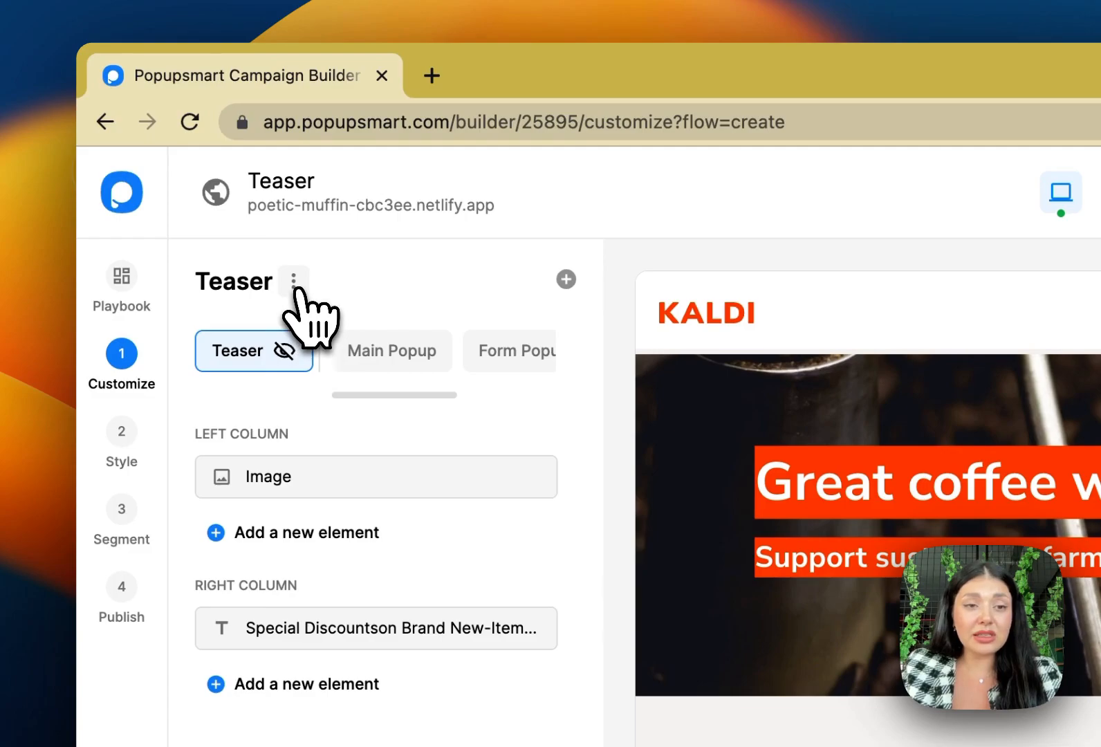
{"action": "left_click", "coordinate": [293, 280]}
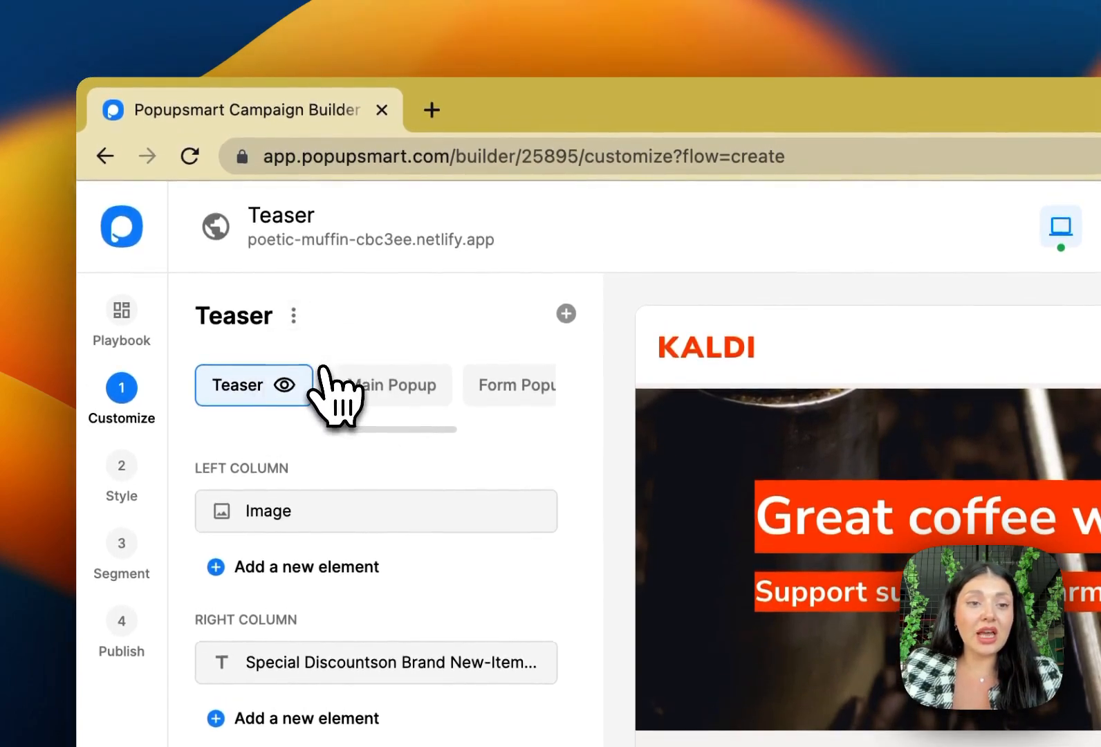
{"action": "left_click", "coordinate": [295, 316]}
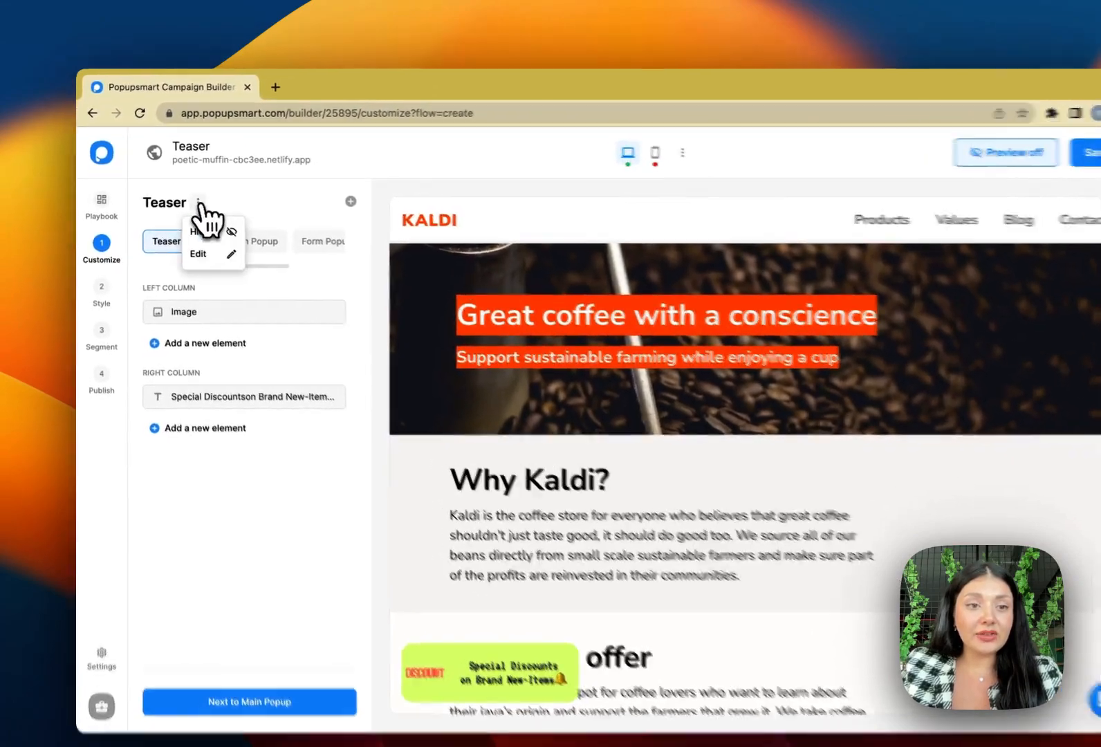
{"action": "left_click", "coordinate": [200, 255]}
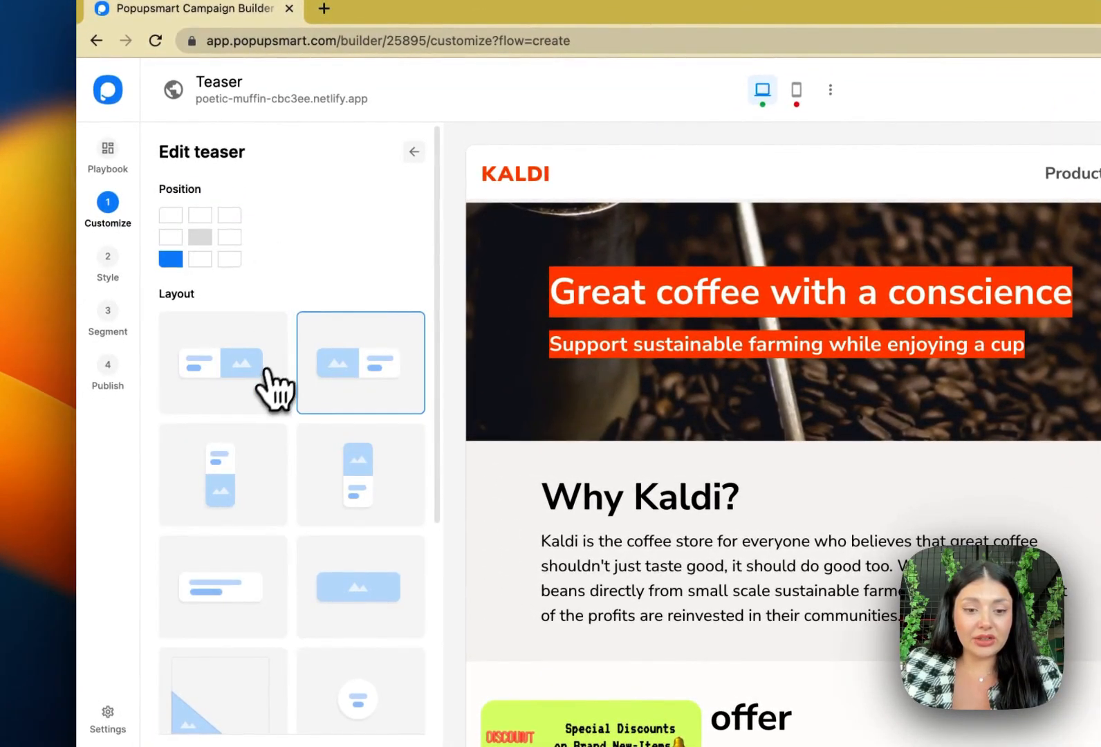
Make the teaser a round 'Join the club' badge and place it at the bottom-left of the page.
{"action": "left_click", "coordinate": [222, 474]}
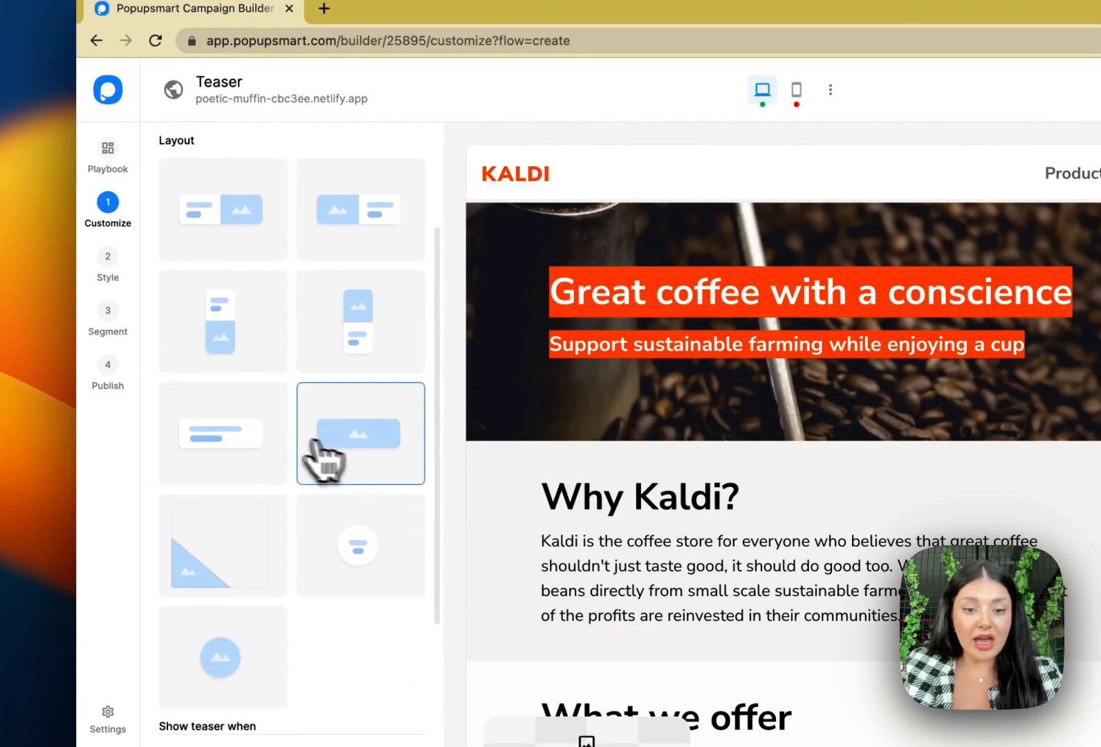
{"action": "left_click", "coordinate": [359, 495]}
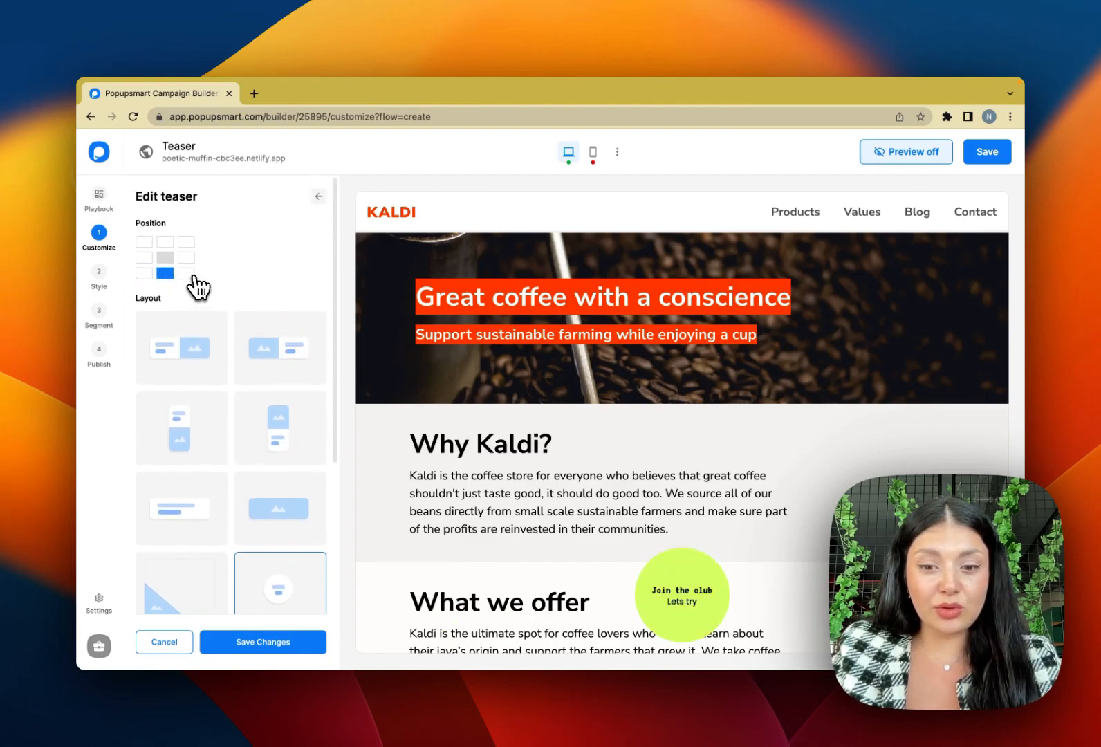
{"action": "left_click", "coordinate": [185, 257]}
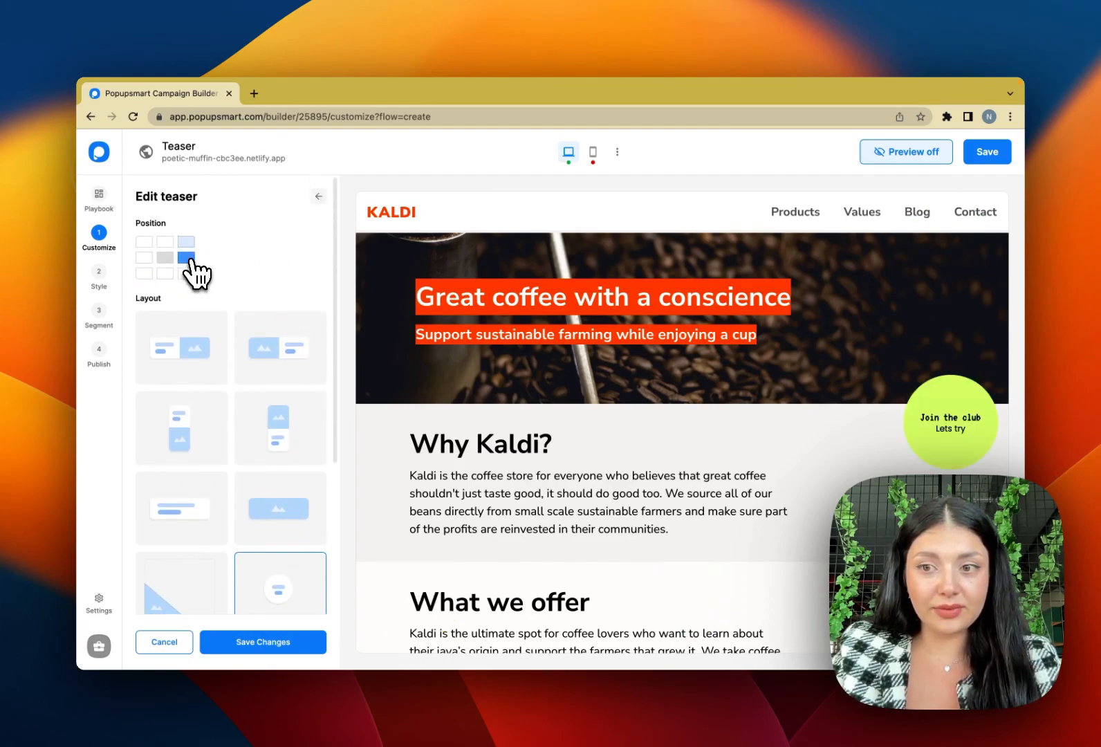
{"action": "left_click", "coordinate": [164, 240]}
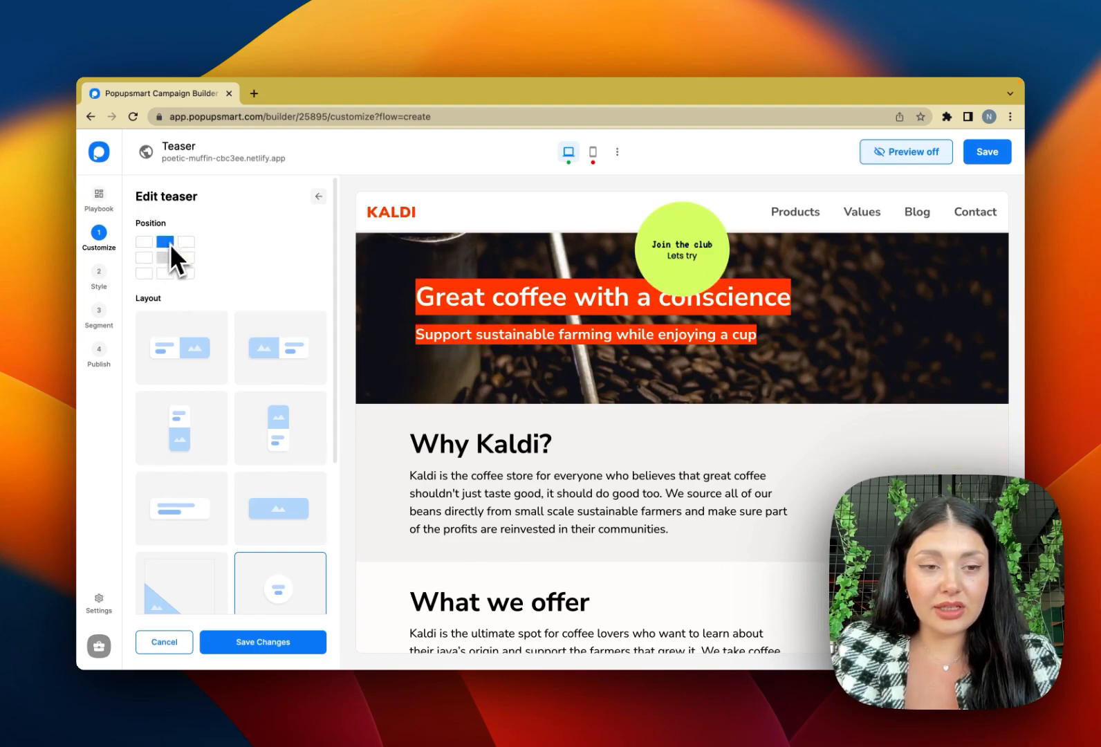
{"action": "left_click", "coordinate": [142, 273]}
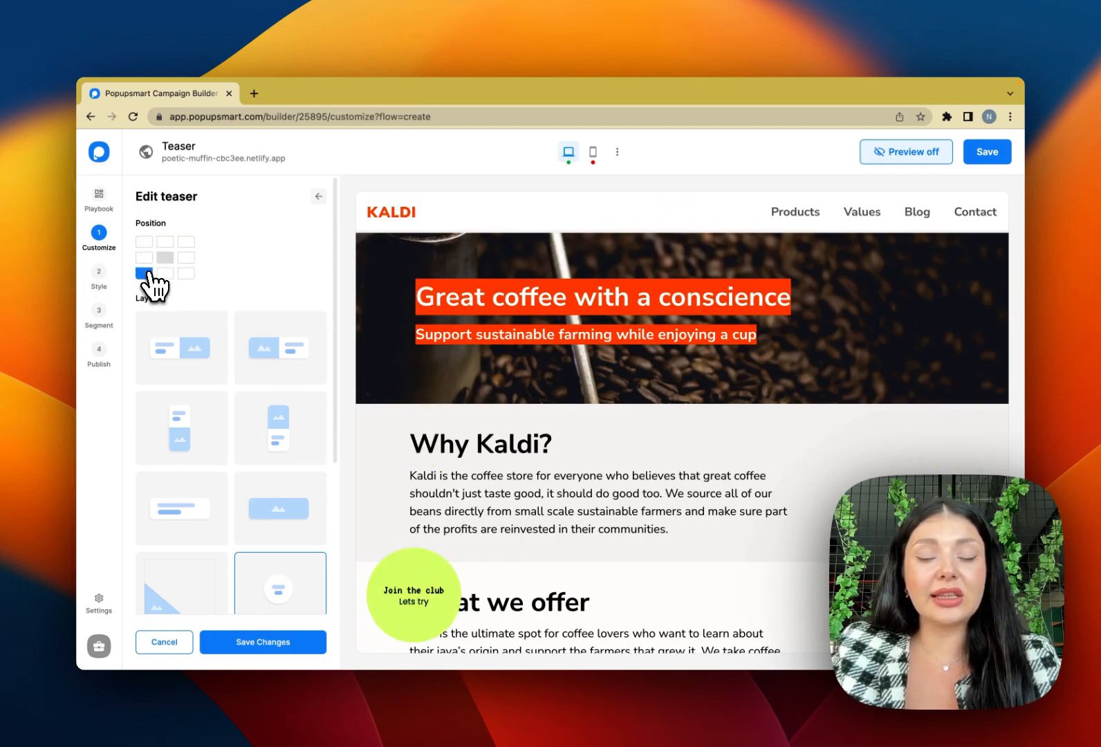
{"action": "scroll", "scroll_direction": "down", "scroll_amount": 3}
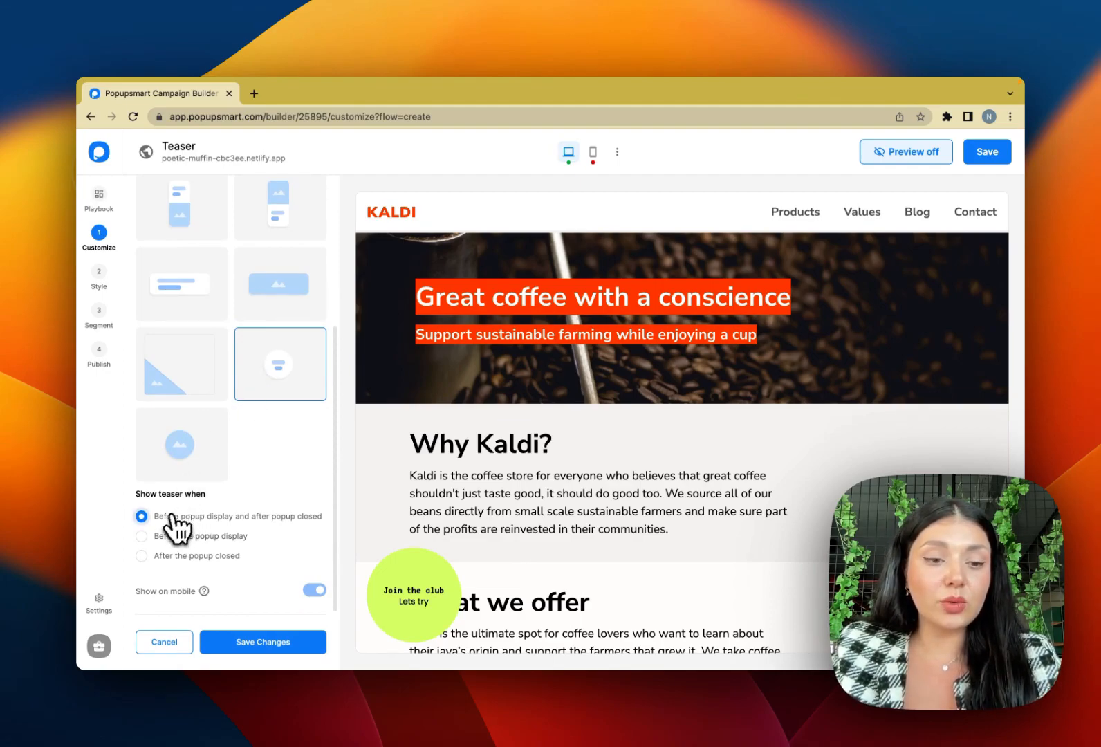
{"action": "mouse_move", "coordinate": [240, 529]}
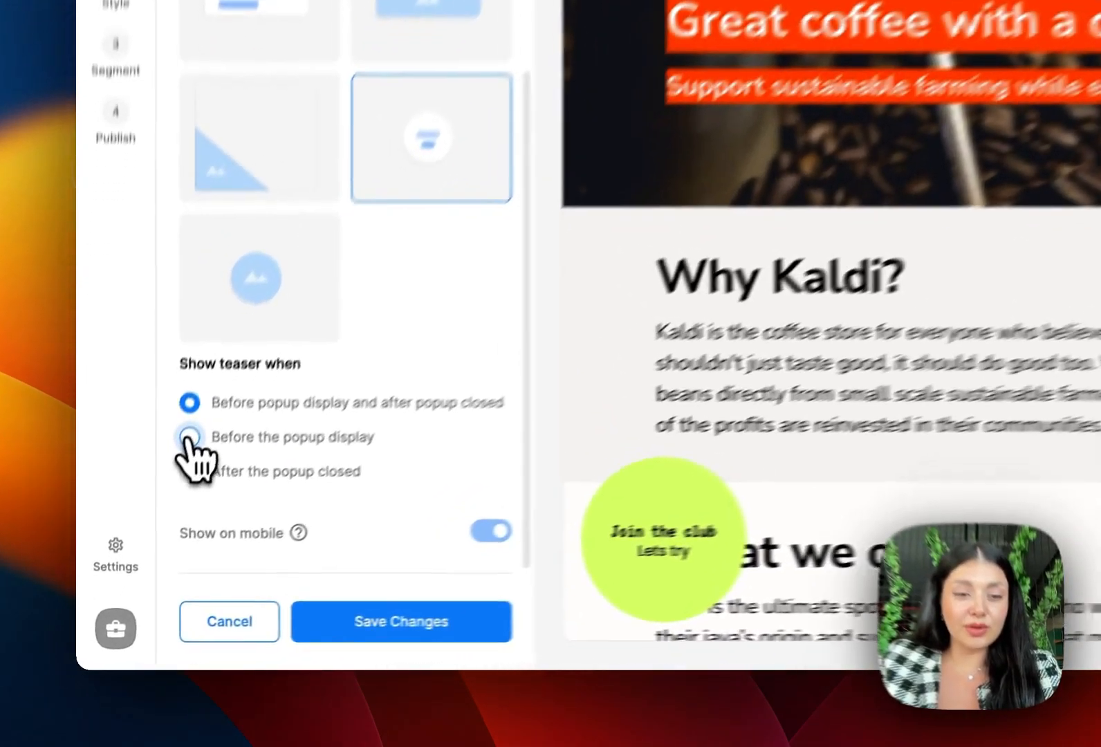
Show the teaser only before the popup displays, save the changes and return to its text content.
{"action": "left_click", "coordinate": [188, 436]}
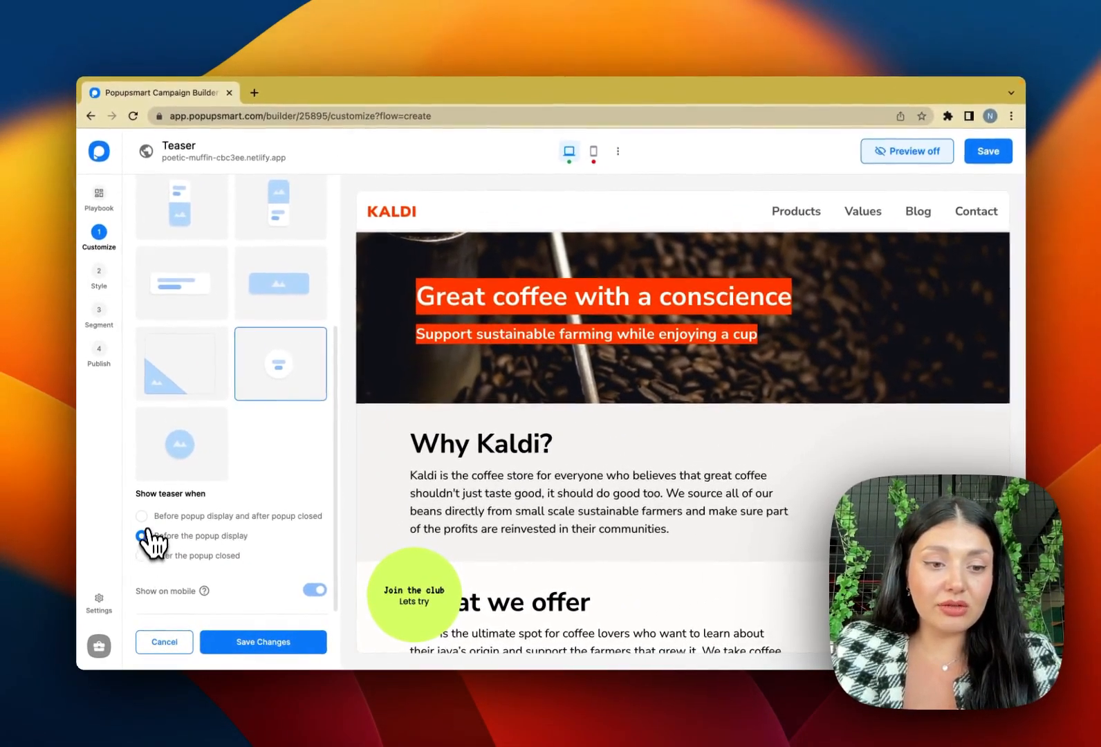
{"action": "left_click", "coordinate": [144, 516]}
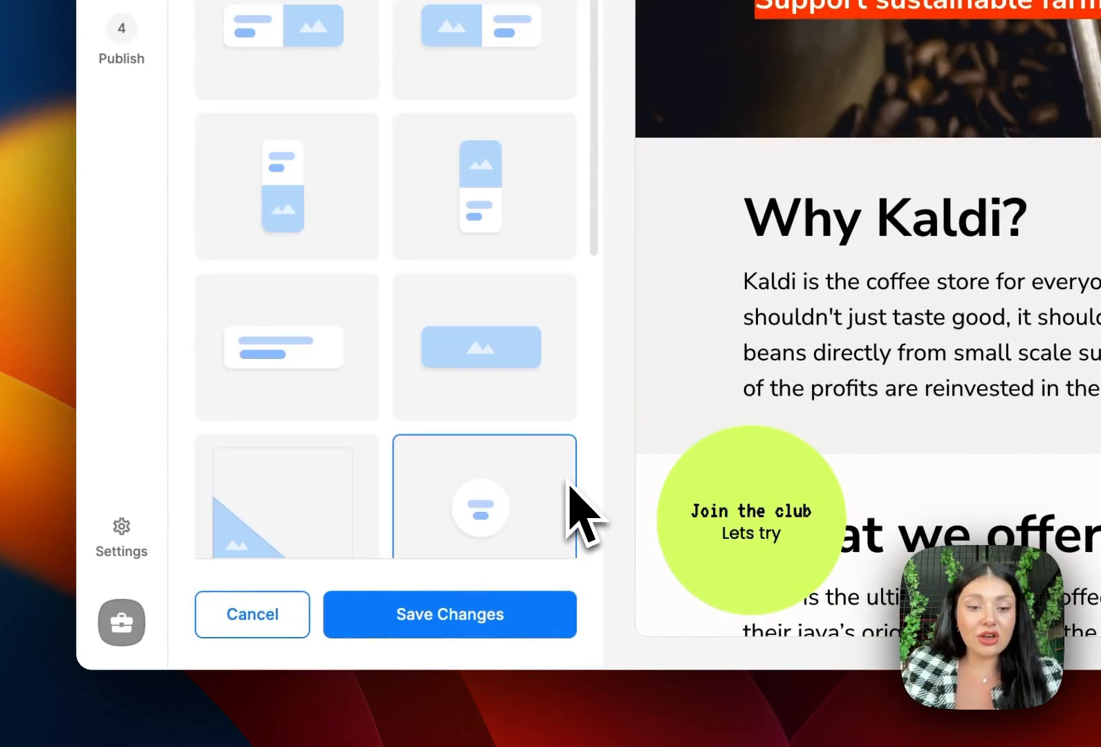
{"action": "left_click", "coordinate": [448, 614]}
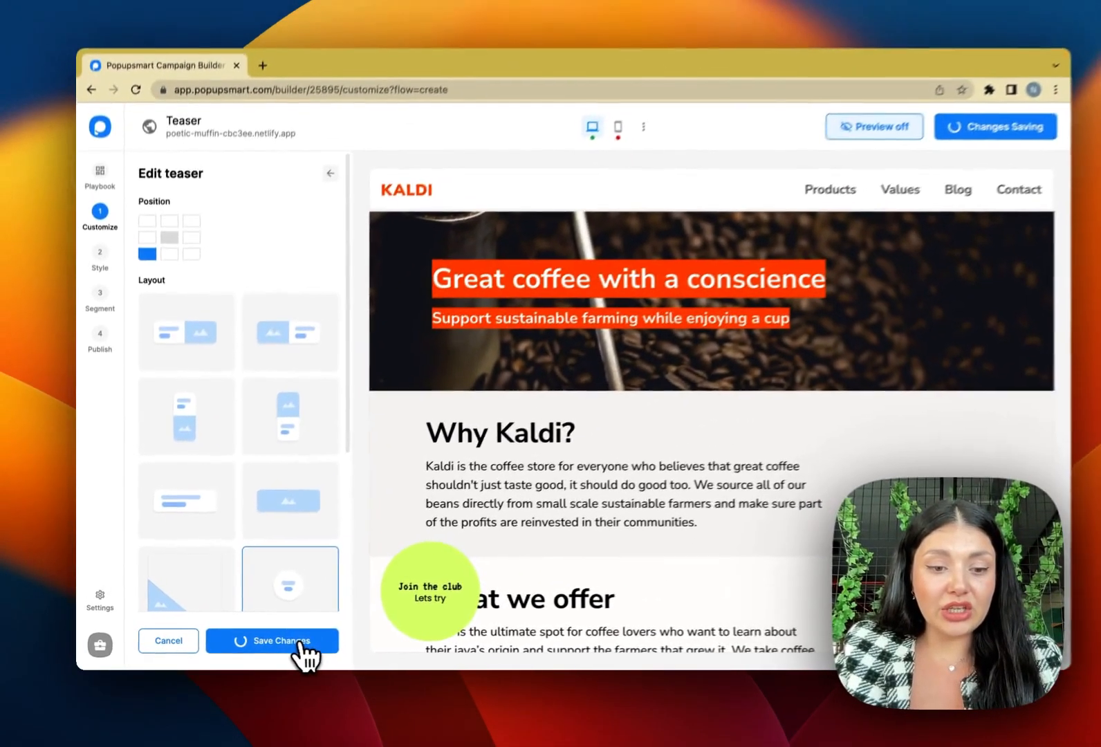
{"action": "left_click", "coordinate": [271, 640]}
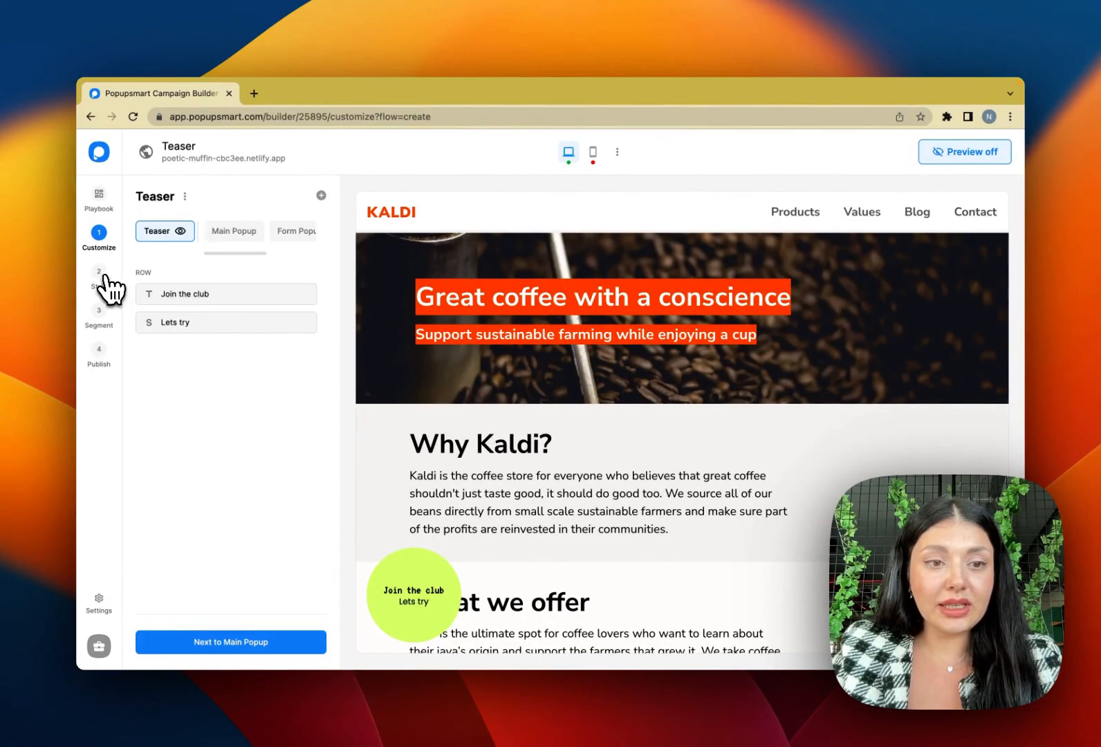
{"action": "left_click", "coordinate": [98, 286]}
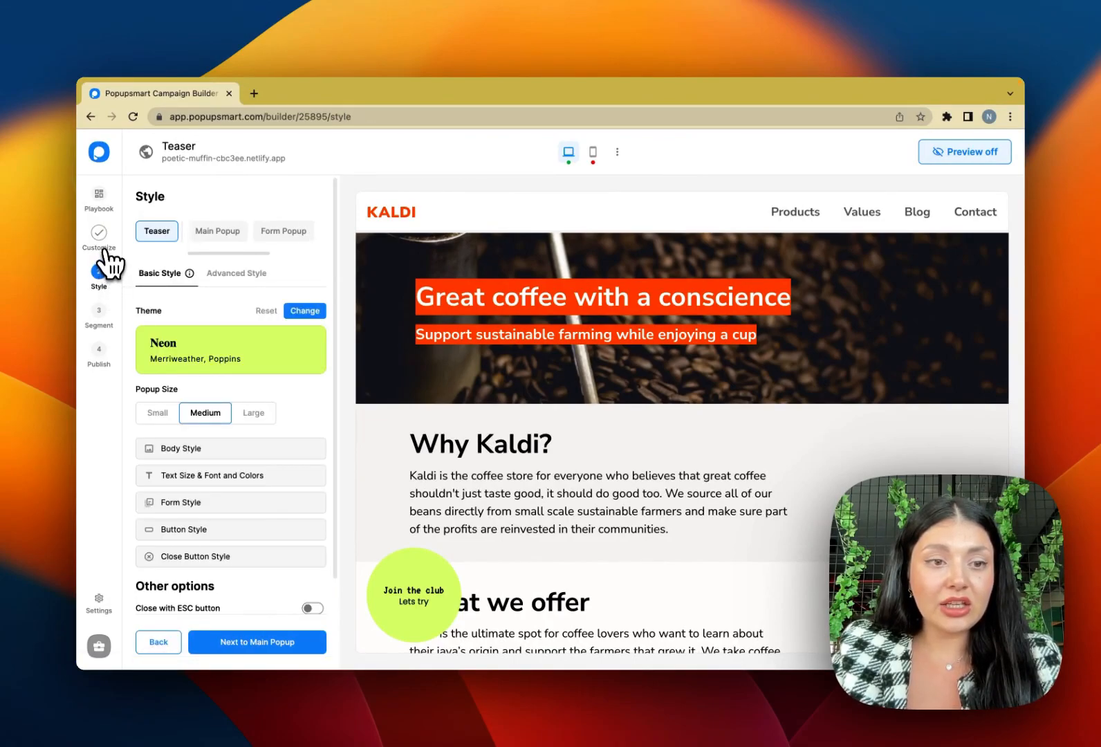
{"action": "left_click", "coordinate": [99, 239]}
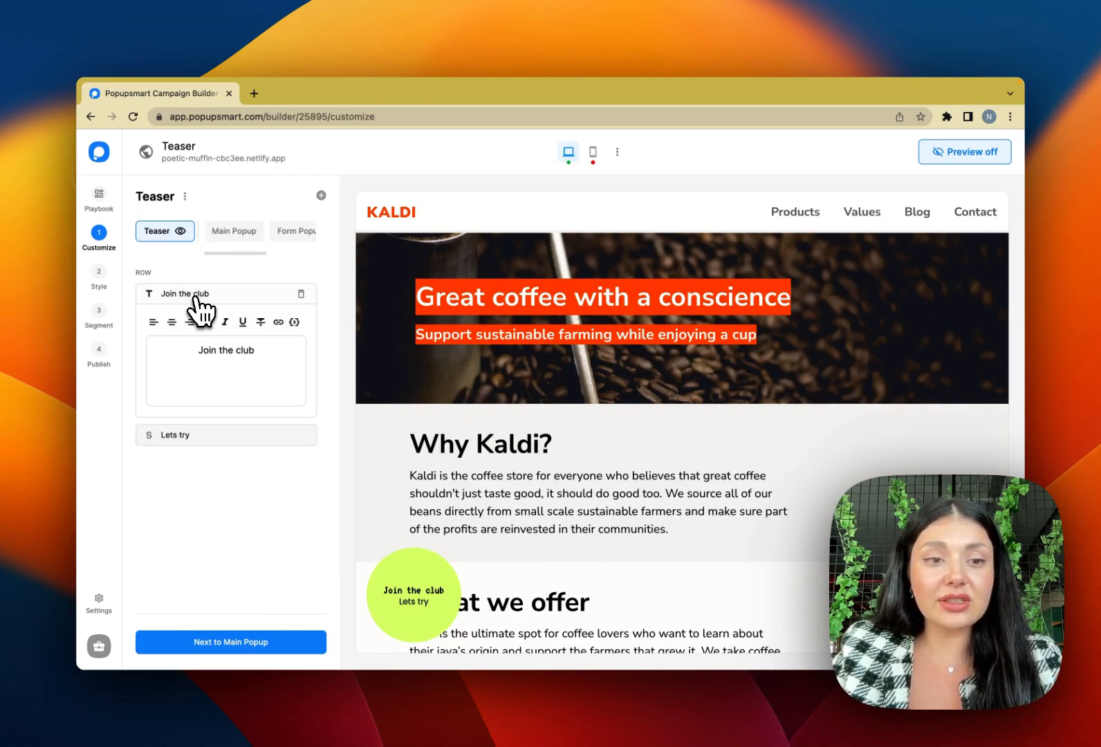
Review the Lets try text, publish the campaign and launch the live site preview.
{"action": "left_click", "coordinate": [225, 370]}
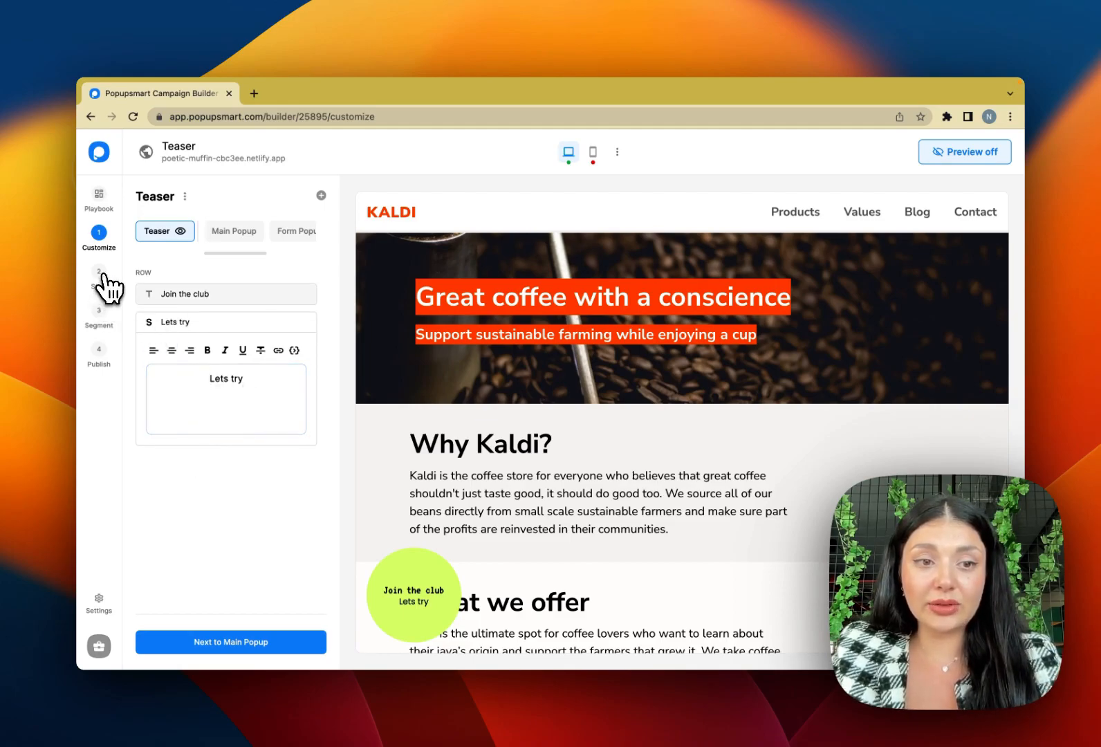
{"action": "left_click", "coordinate": [99, 274]}
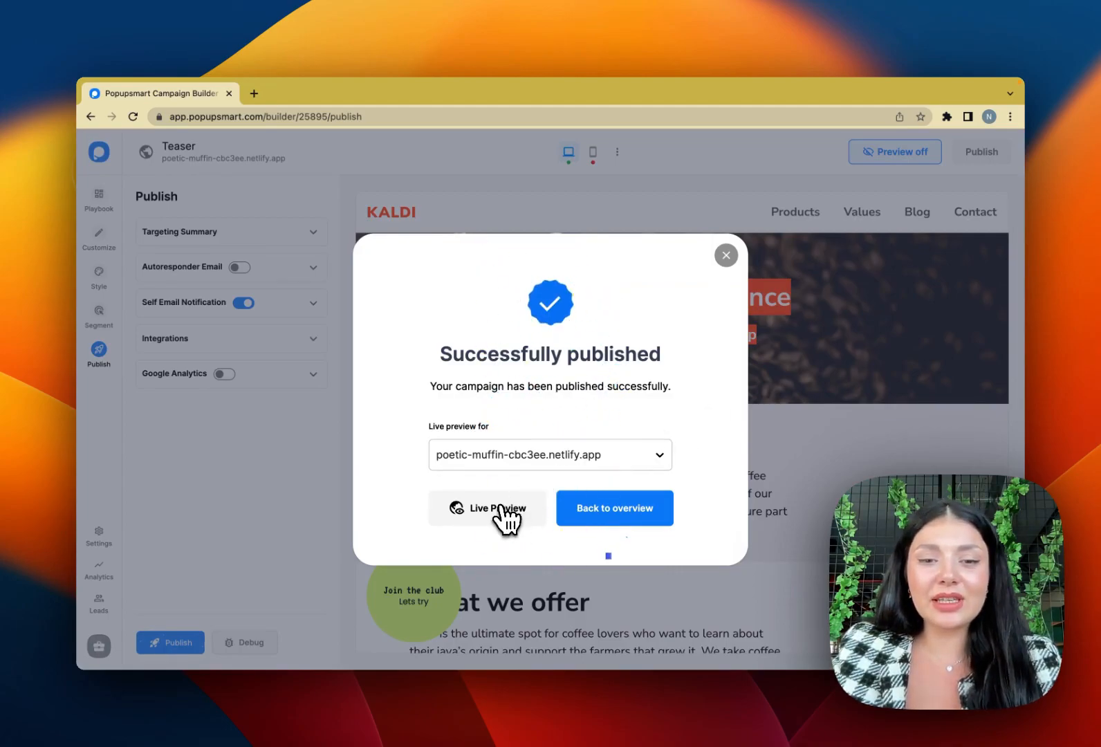
{"action": "left_click", "coordinate": [487, 508]}
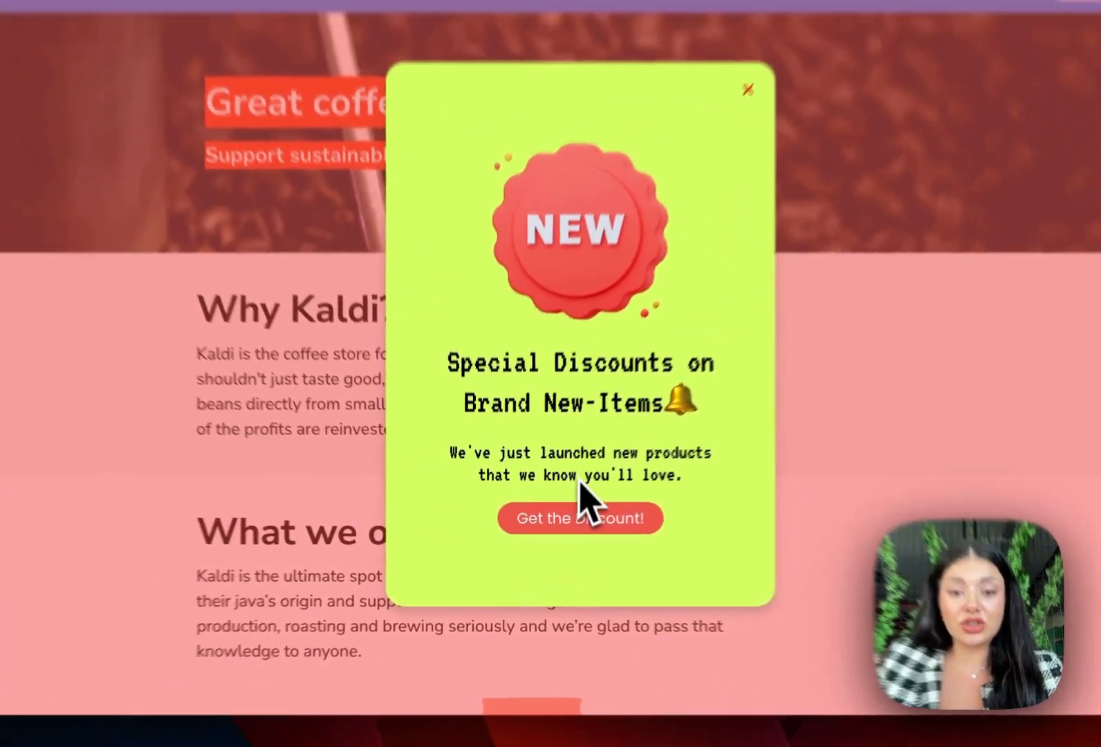
Dismiss the NEW discount popup via 'Get the discount!', leaving only the round teaser.
{"action": "left_click", "coordinate": [748, 90]}
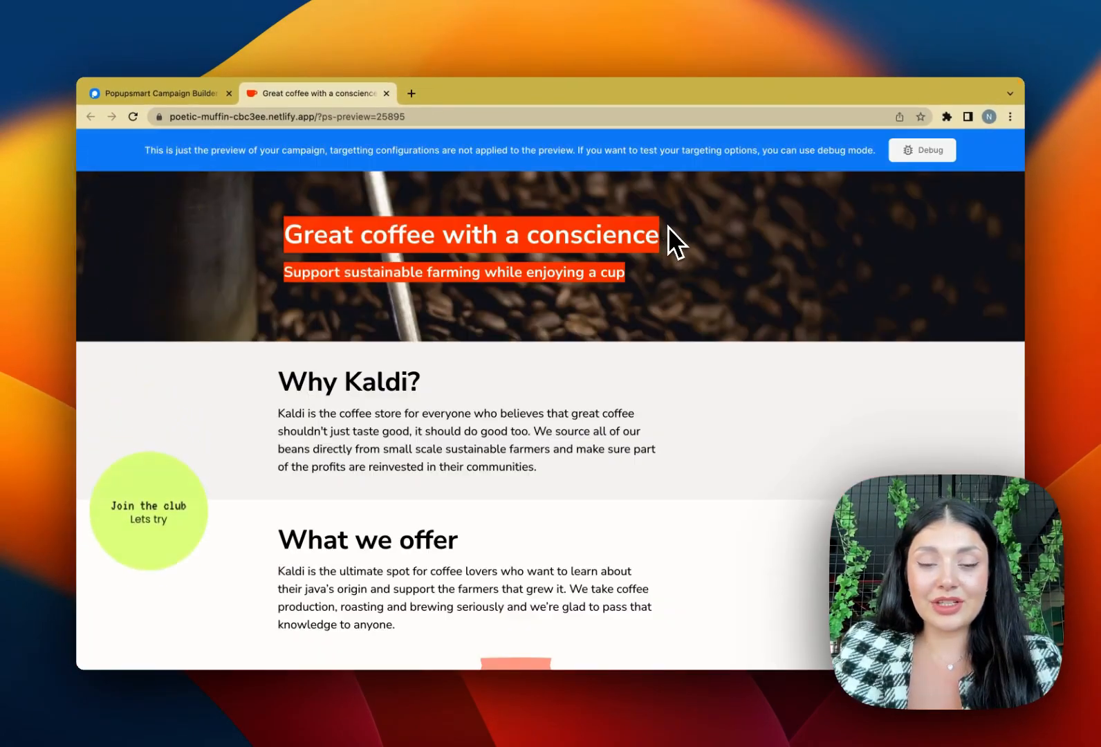